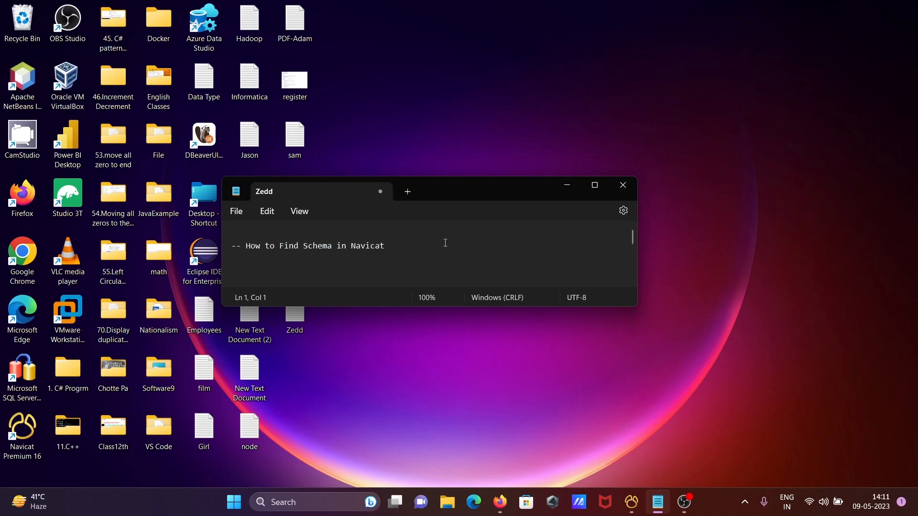
{"action": "mouse_move", "coordinate": [571, 191]}
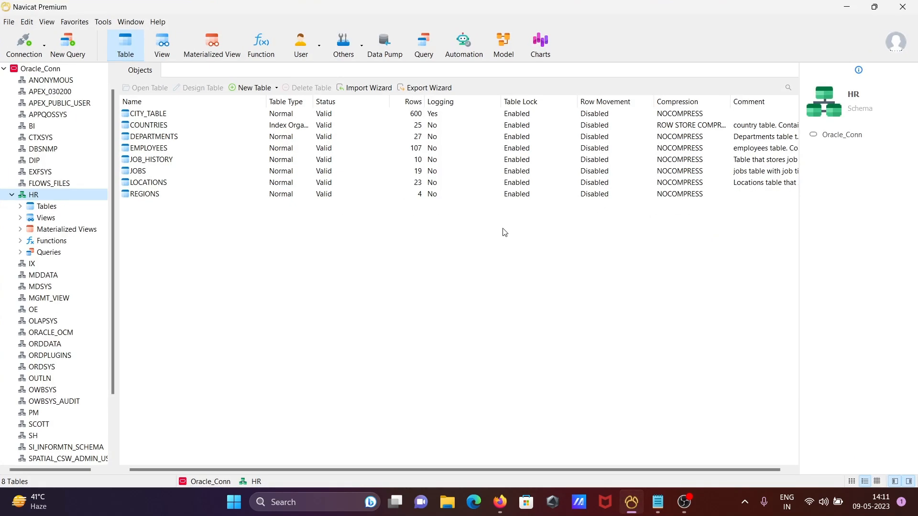
{"action": "mouse_move", "coordinate": [37, 69]}
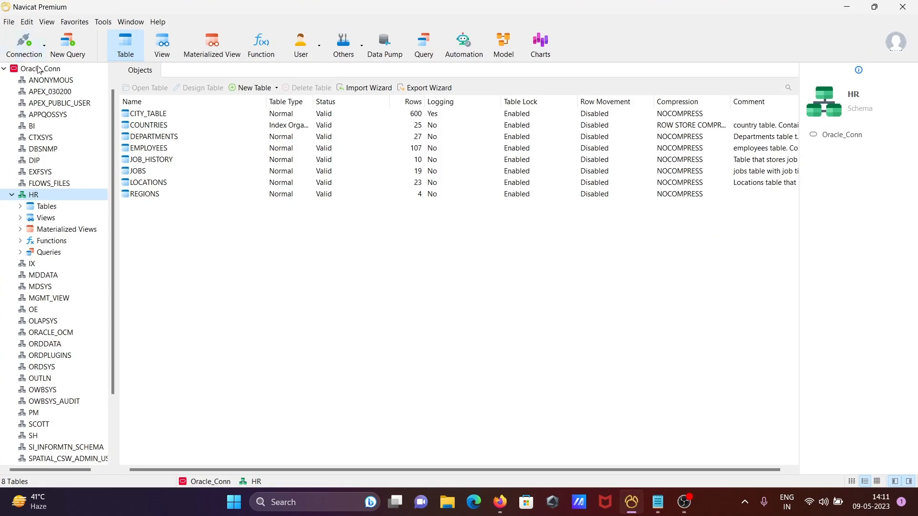
Select the Oracle_Conn connection in the connection tree to show its properties
{"action": "left_click", "coordinate": [40, 69]}
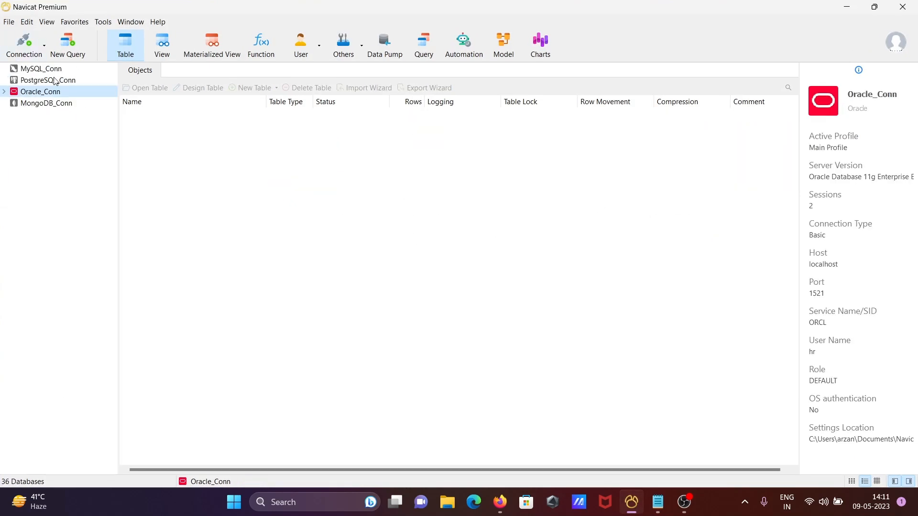
{"action": "mouse_move", "coordinate": [37, 73]}
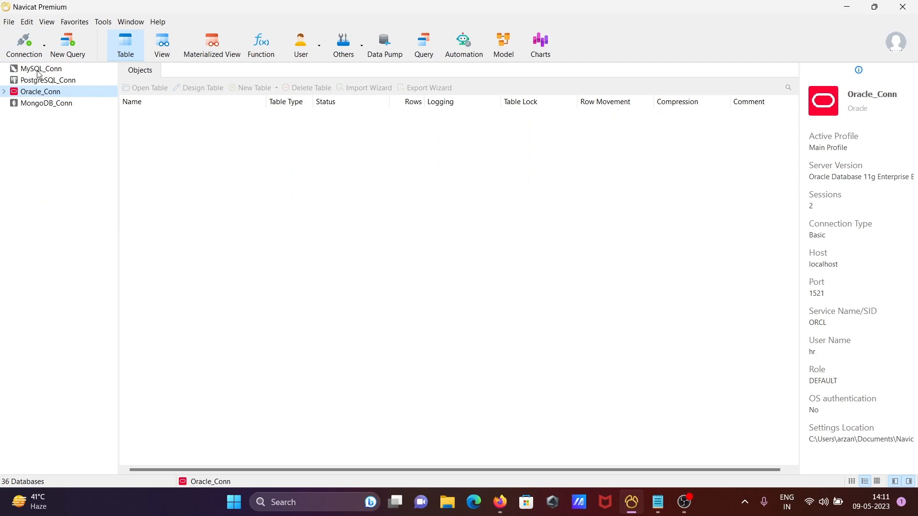
{"action": "mouse_move", "coordinate": [37, 114]}
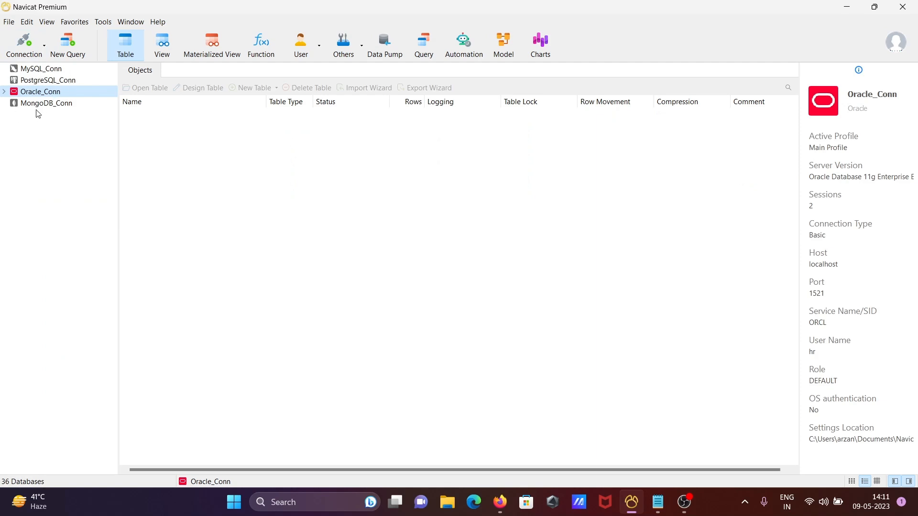
{"action": "mouse_move", "coordinate": [25, 91]}
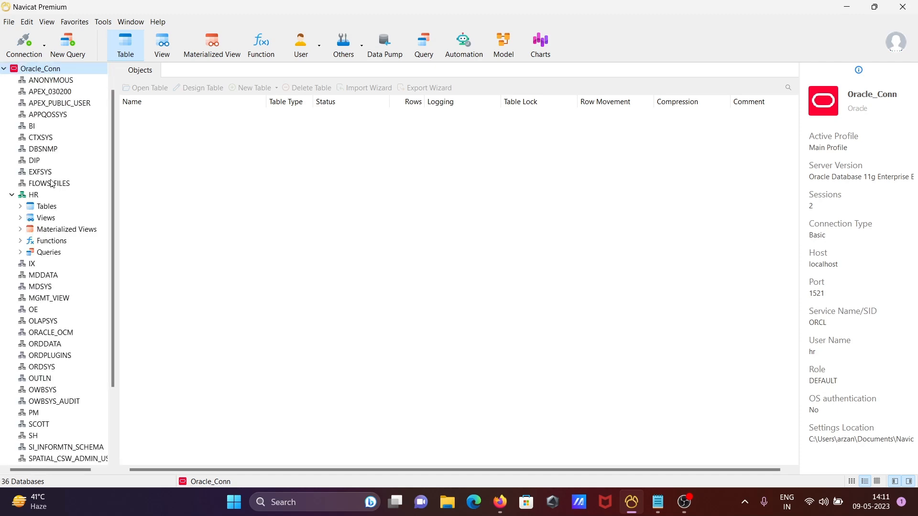
{"action": "mouse_move", "coordinate": [31, 198]}
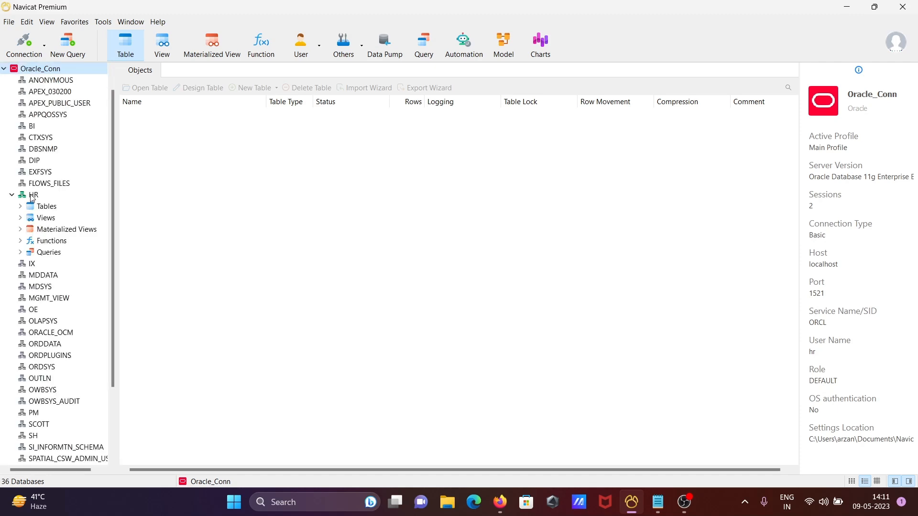
Start a Find in Schema search on HR for 'emp', looking in Data with Contains matching
{"action": "right_click", "coordinate": [34, 194]}
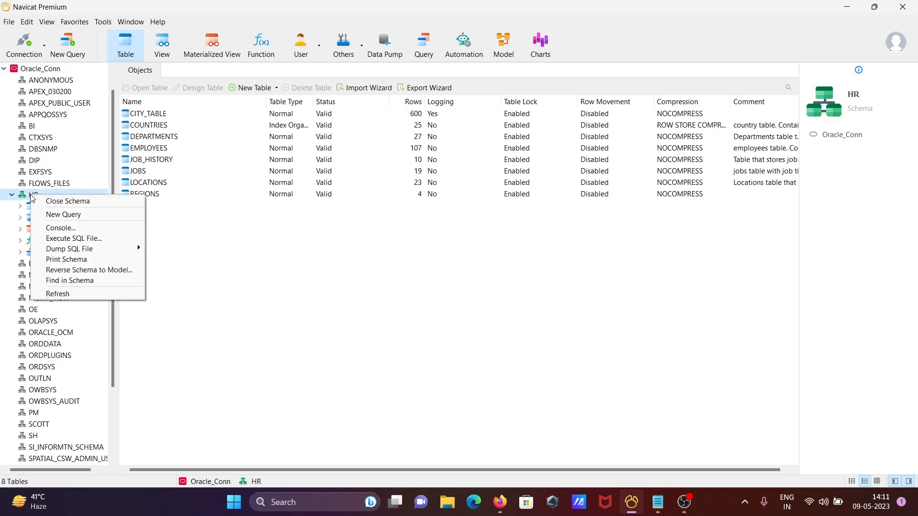
{"action": "mouse_move", "coordinate": [79, 285]}
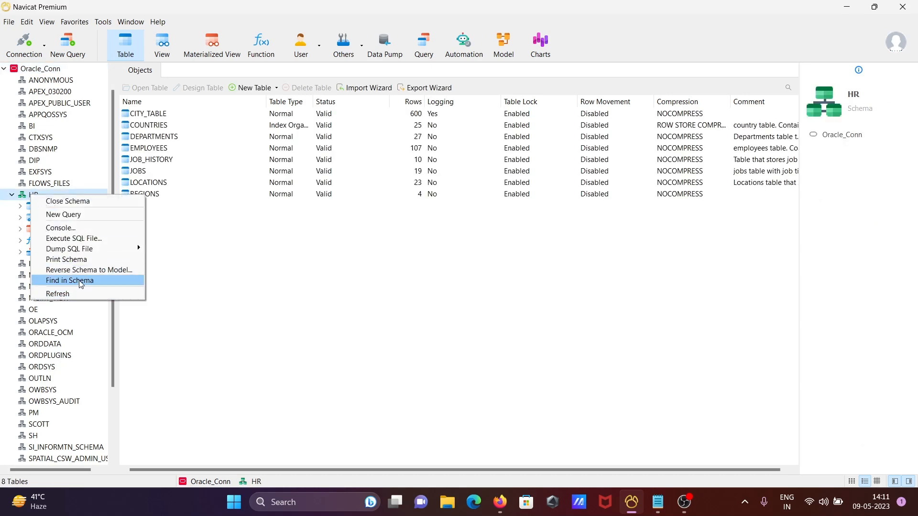
{"action": "left_click", "coordinate": [69, 280]}
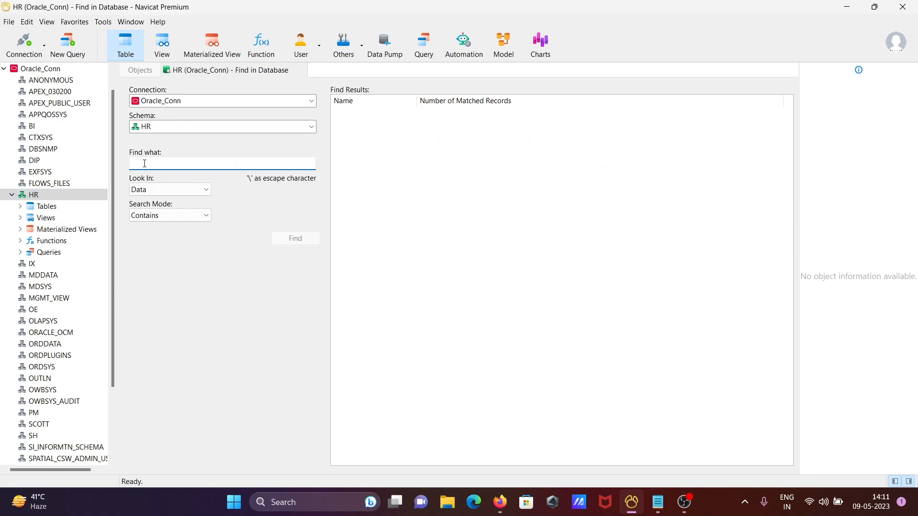
{"action": "type", "text": "emp"}
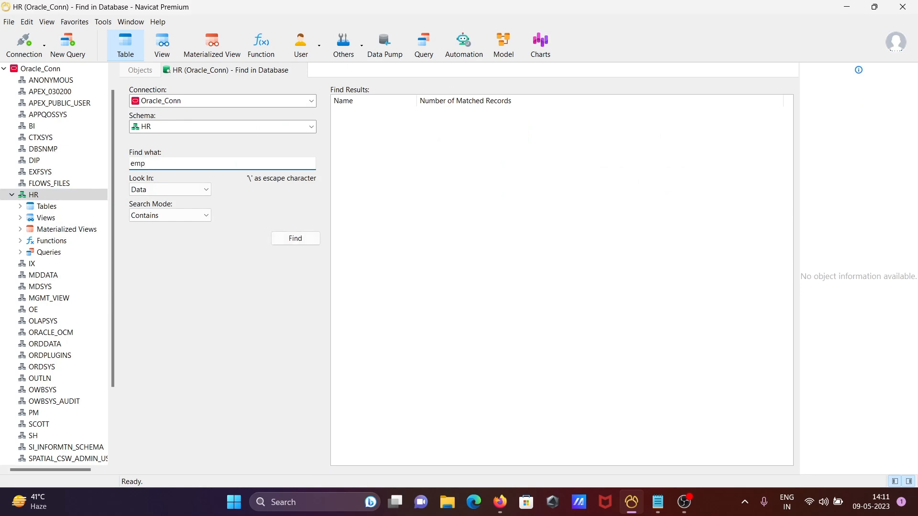
{"action": "mouse_move", "coordinate": [215, 177]}
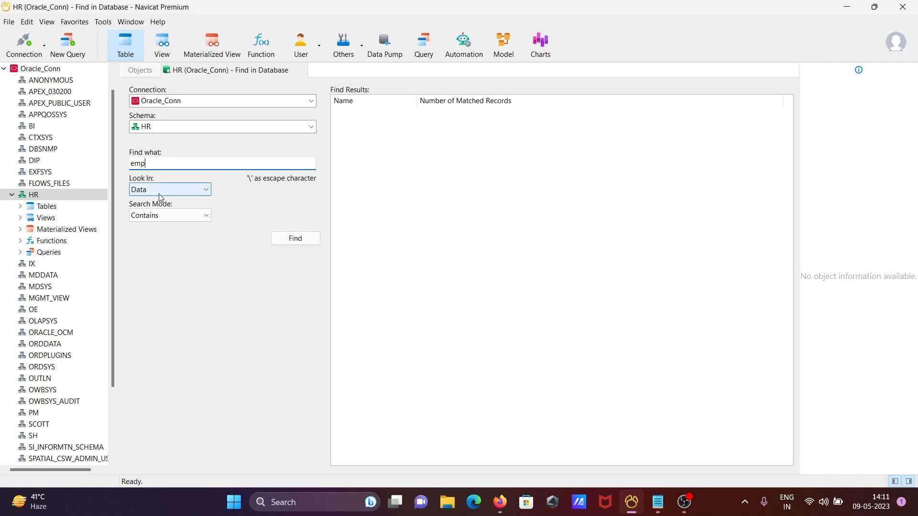
{"action": "mouse_move", "coordinate": [152, 193]}
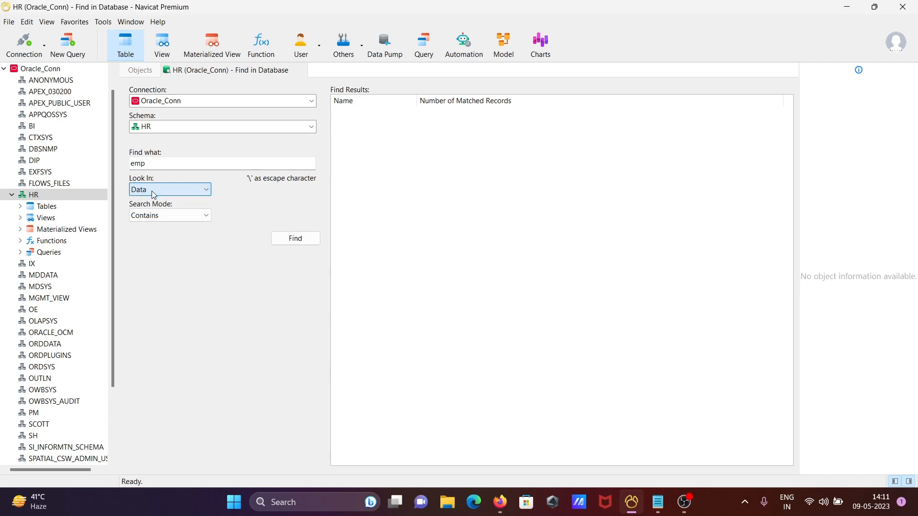
{"action": "left_click", "coordinate": [169, 189]}
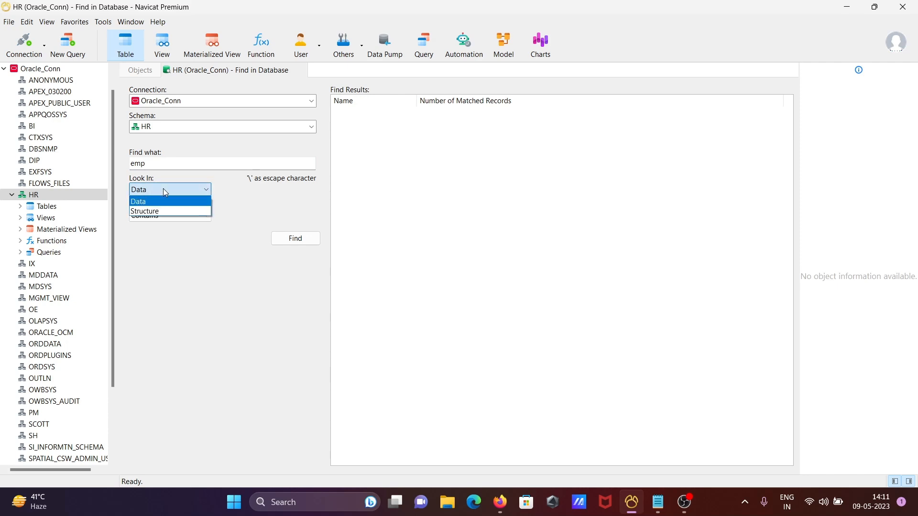
{"action": "left_click", "coordinate": [137, 200]}
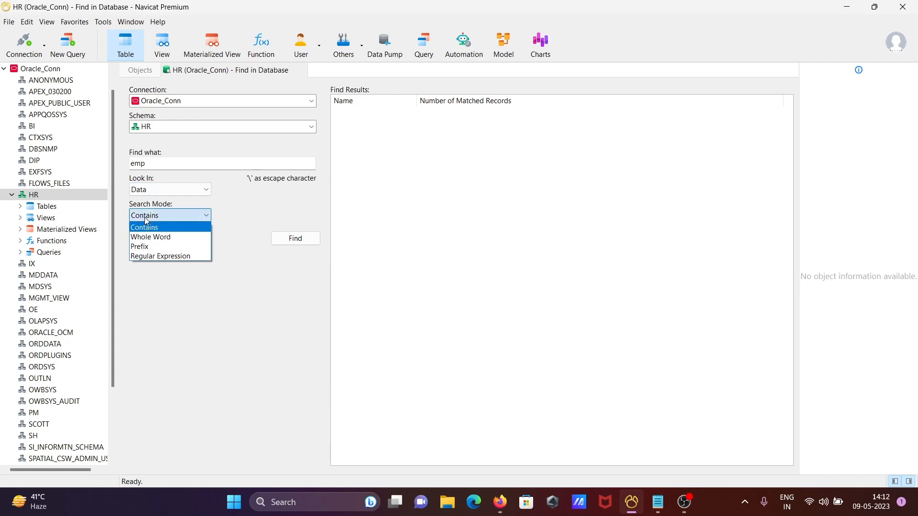
{"action": "left_click", "coordinate": [143, 228]}
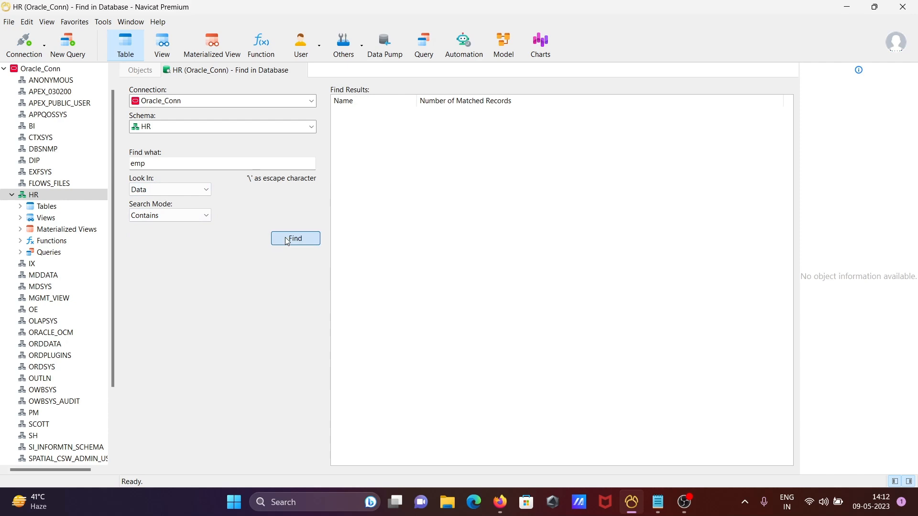
Run the 'emp' data search, then close the generated CITY_TABLE query without saving
{"action": "left_click", "coordinate": [295, 238]}
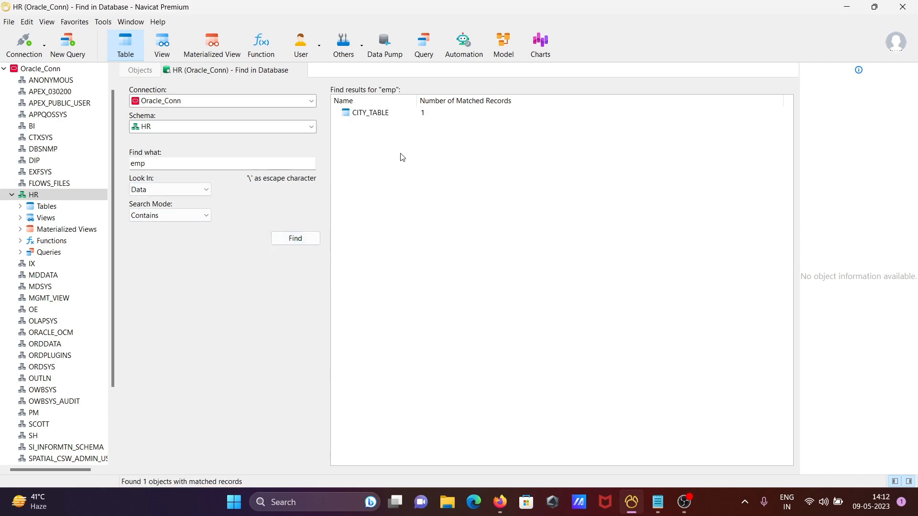
{"action": "mouse_move", "coordinate": [366, 121]}
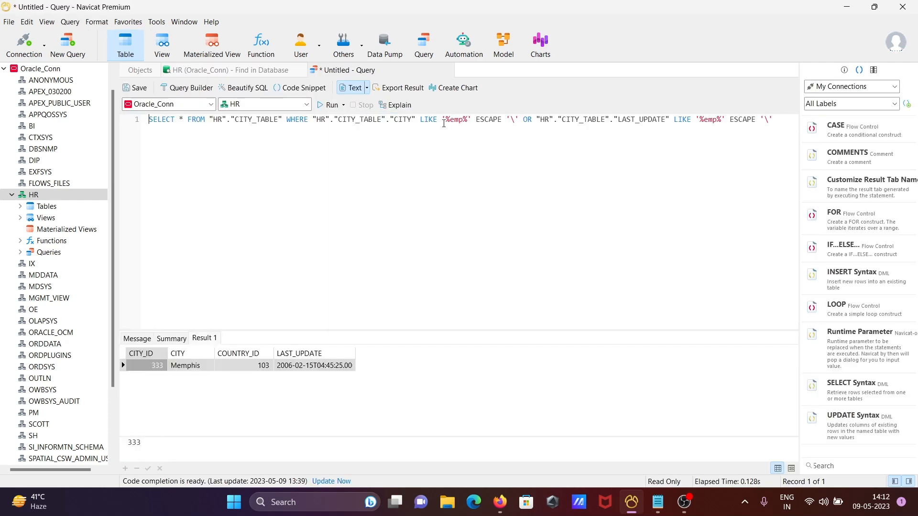
{"action": "mouse_move", "coordinate": [739, 115]}
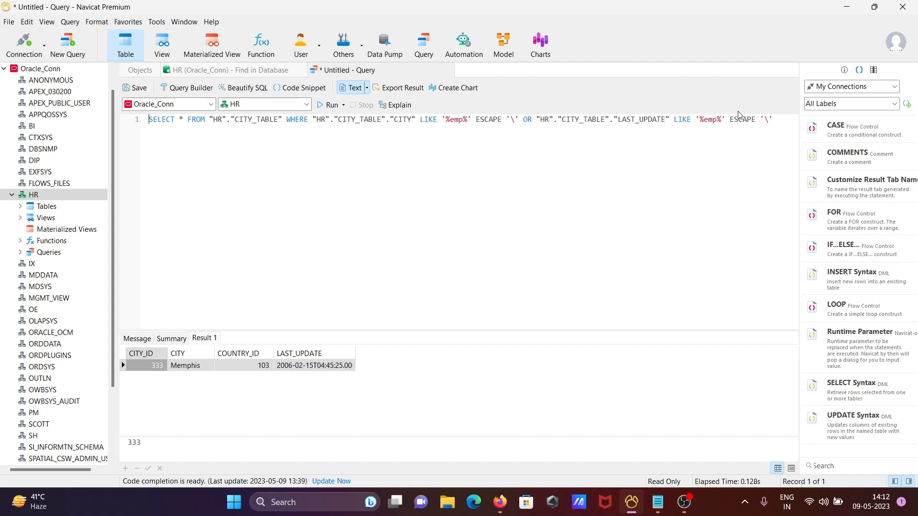
{"action": "mouse_move", "coordinate": [452, 94]}
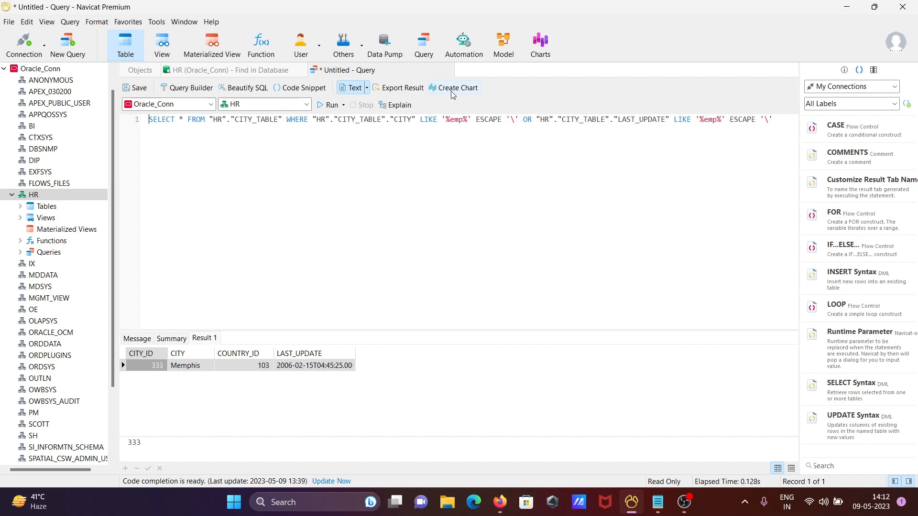
{"action": "mouse_move", "coordinate": [453, 74]}
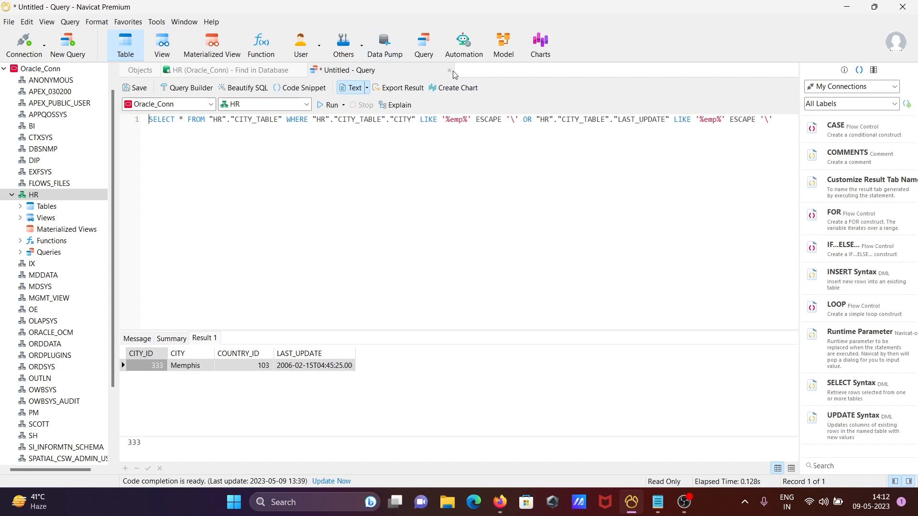
{"action": "left_click", "coordinate": [448, 70]}
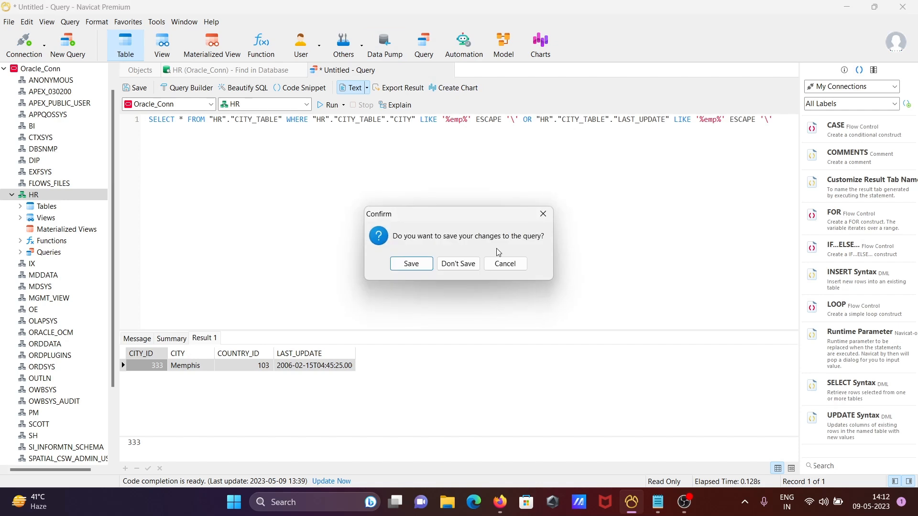
{"action": "mouse_move", "coordinate": [462, 276]}
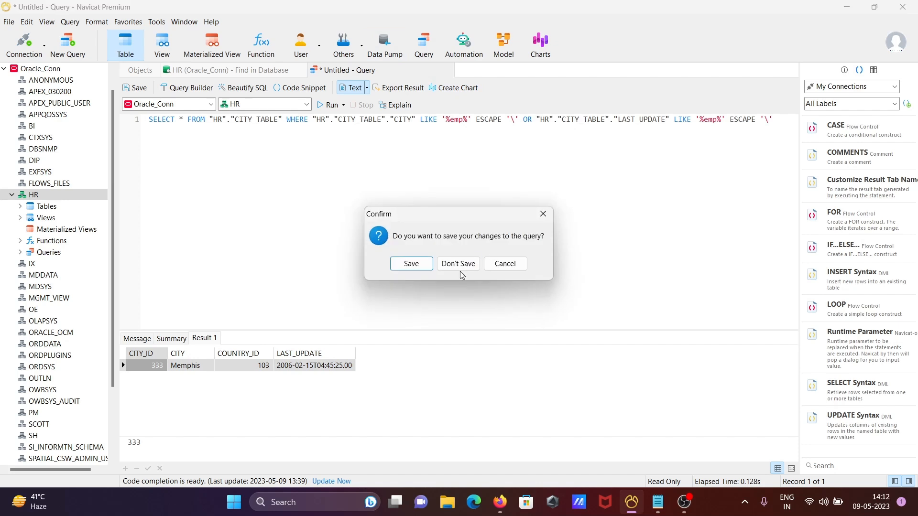
{"action": "mouse_move", "coordinate": [185, 372]}
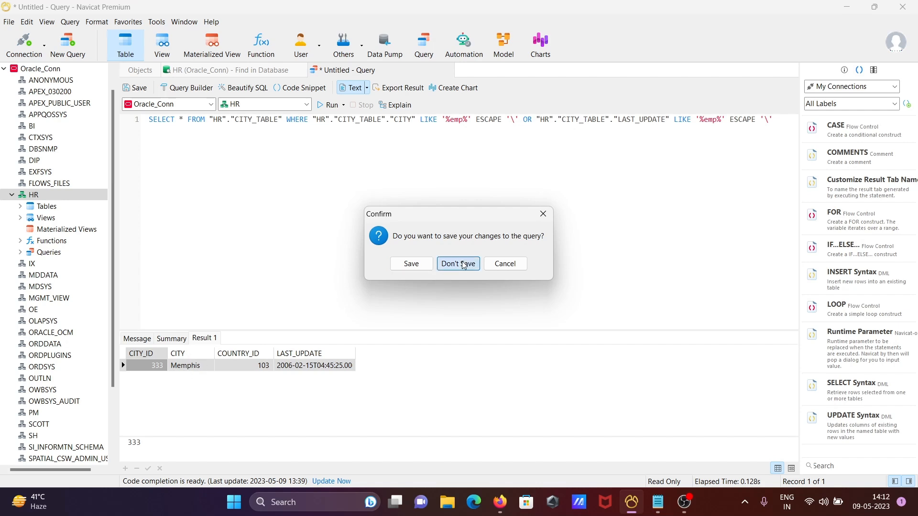
{"action": "left_click", "coordinate": [458, 264]}
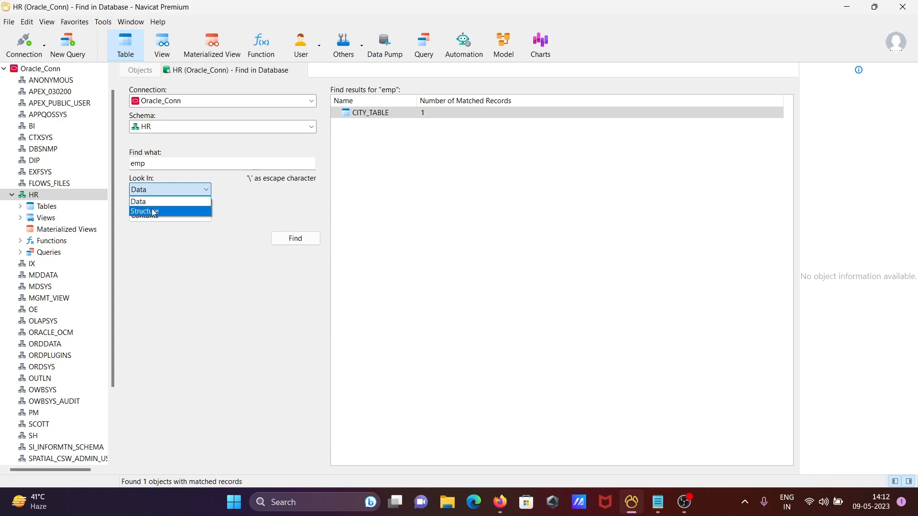
Search HR object structure for 'emp' instead of data
{"action": "left_click", "coordinate": [144, 210]}
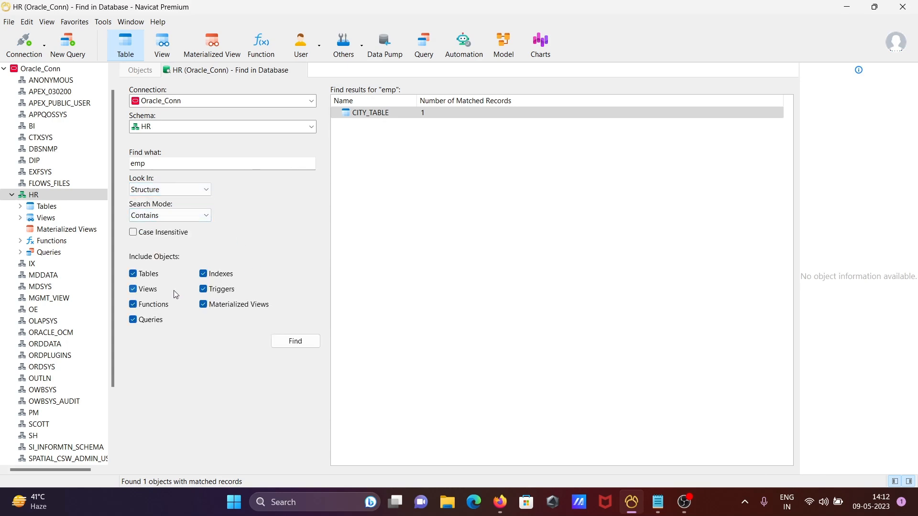
{"action": "mouse_move", "coordinate": [262, 351]}
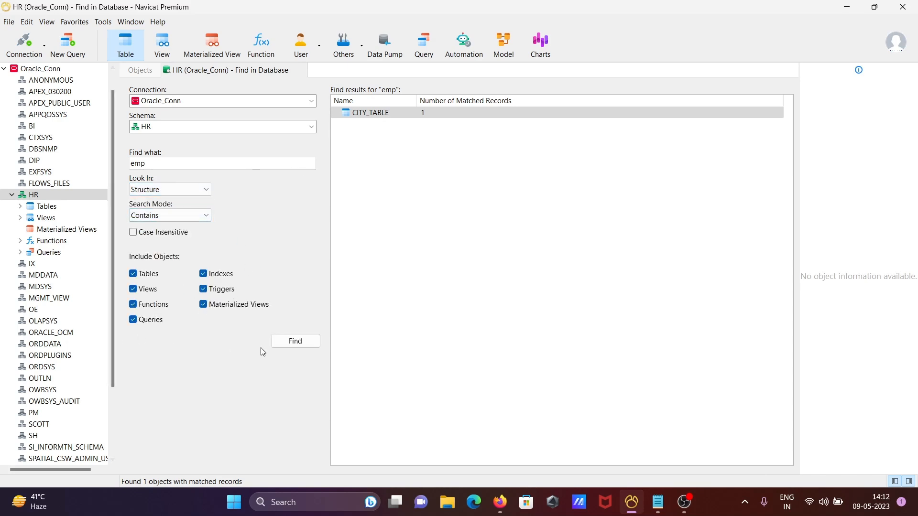
{"action": "left_click", "coordinate": [295, 341]}
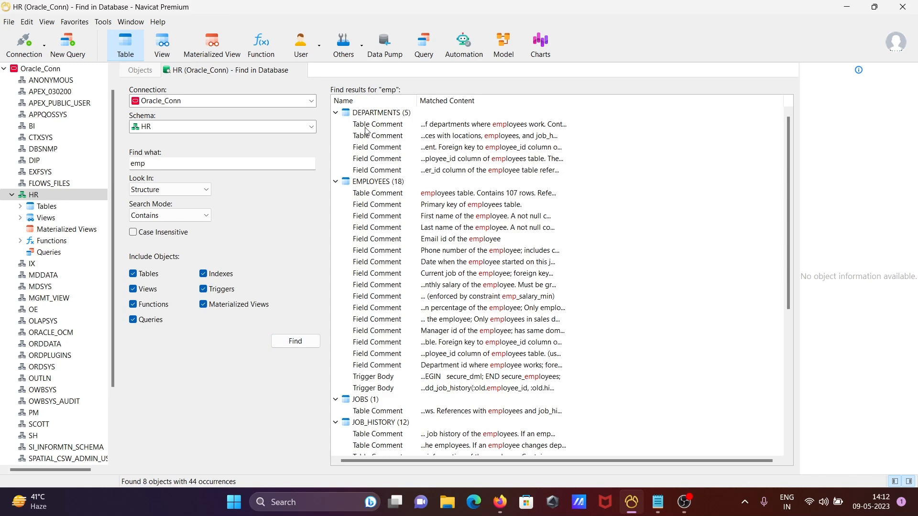
{"action": "mouse_move", "coordinate": [451, 143]}
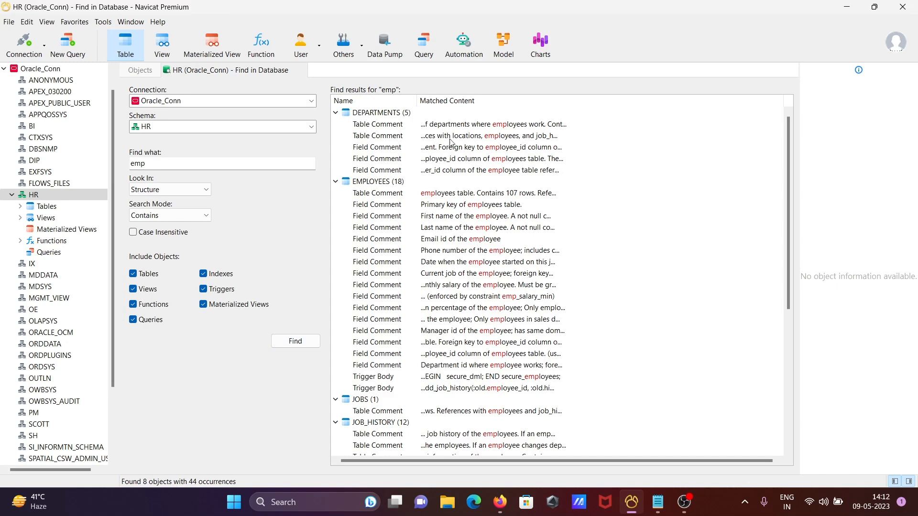
{"action": "mouse_move", "coordinate": [466, 170]}
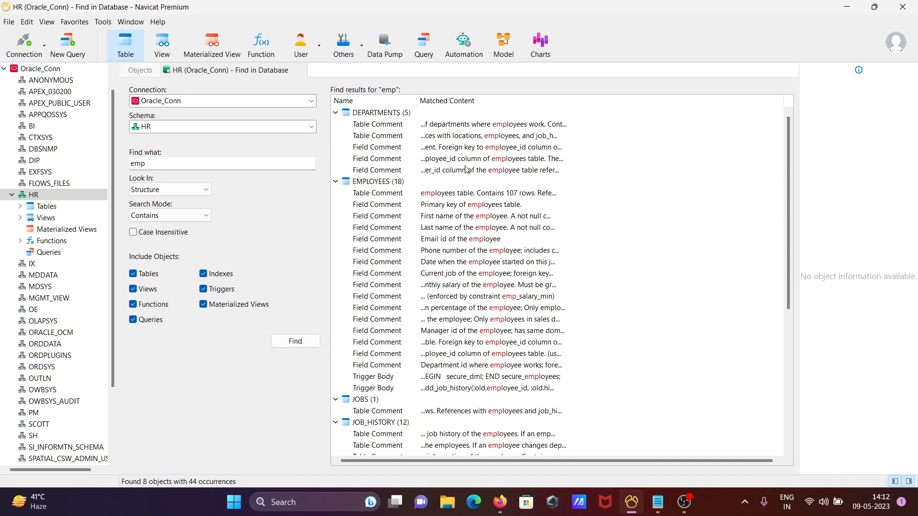
{"action": "mouse_move", "coordinate": [432, 197]}
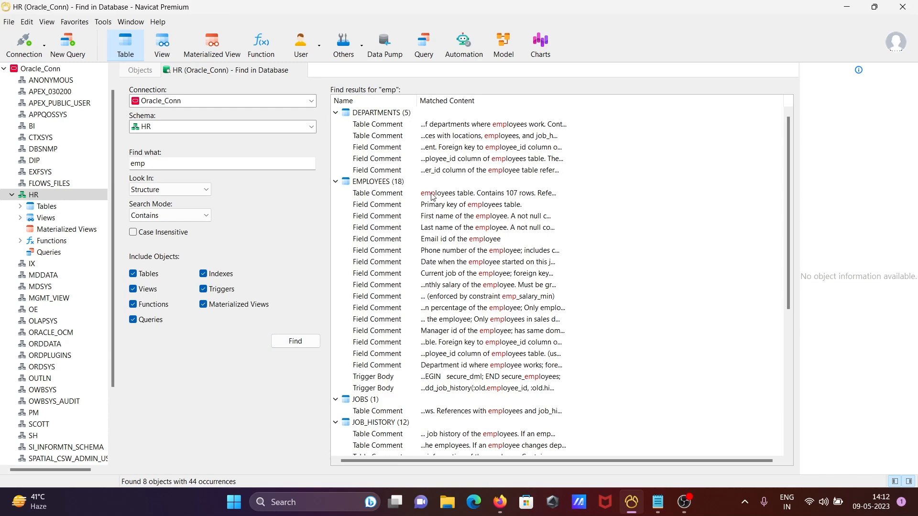
{"action": "mouse_move", "coordinate": [388, 391]}
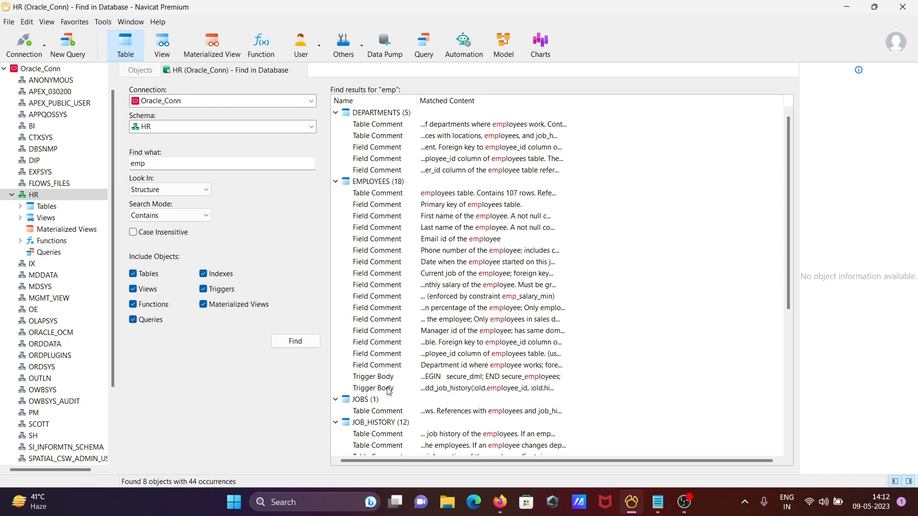
{"action": "mouse_move", "coordinate": [431, 272]}
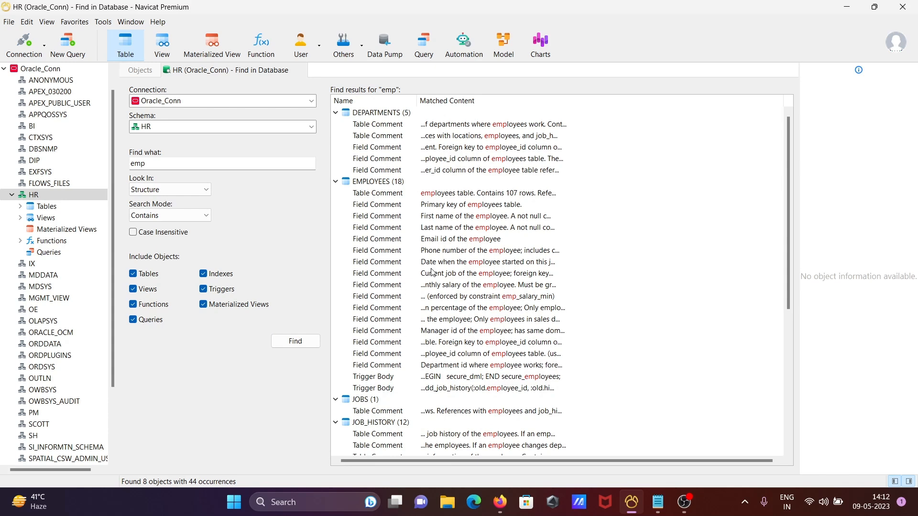
{"action": "mouse_move", "coordinate": [184, 145]}
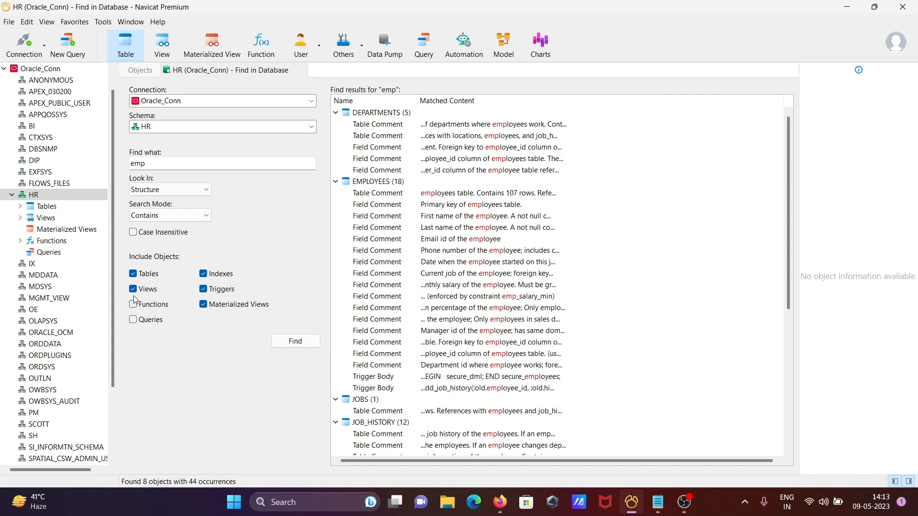
Exclude views, indexes and materialized views and rerun the search on tables only
{"action": "left_click", "coordinate": [133, 289]}
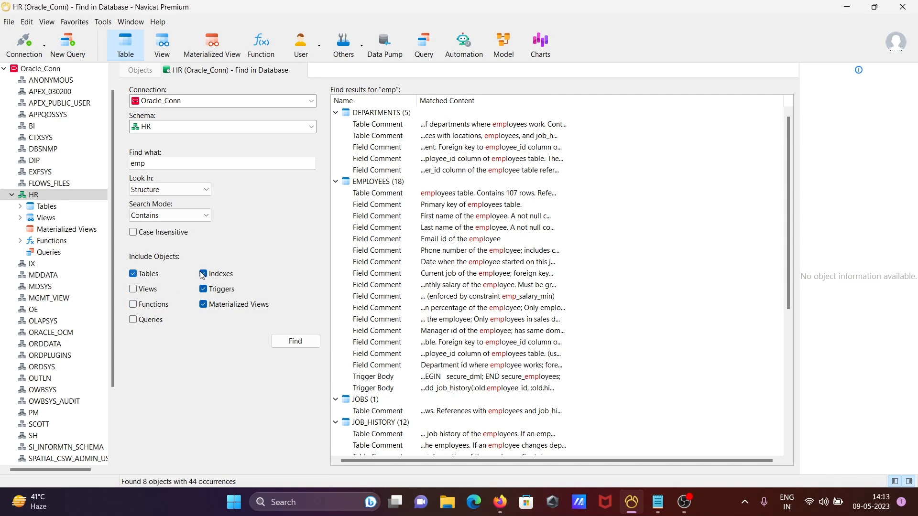
{"action": "left_click", "coordinate": [202, 274]}
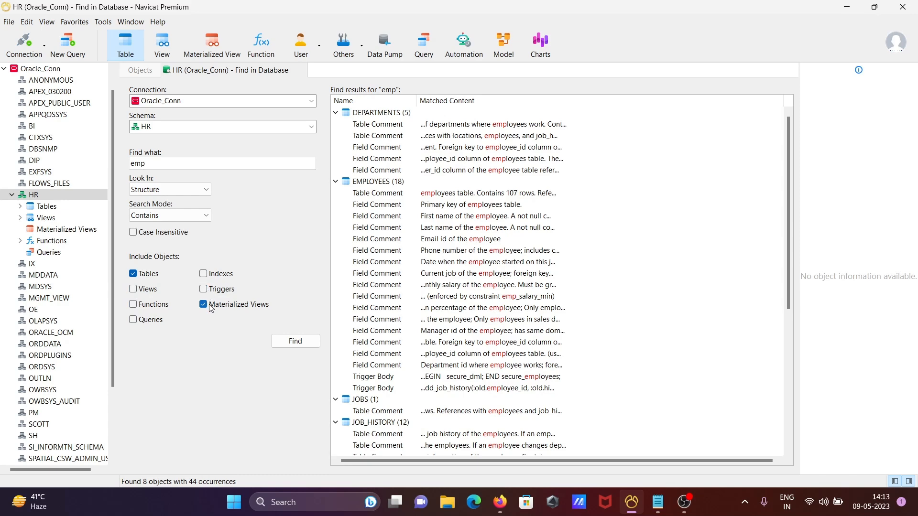
{"action": "left_click", "coordinate": [203, 304]}
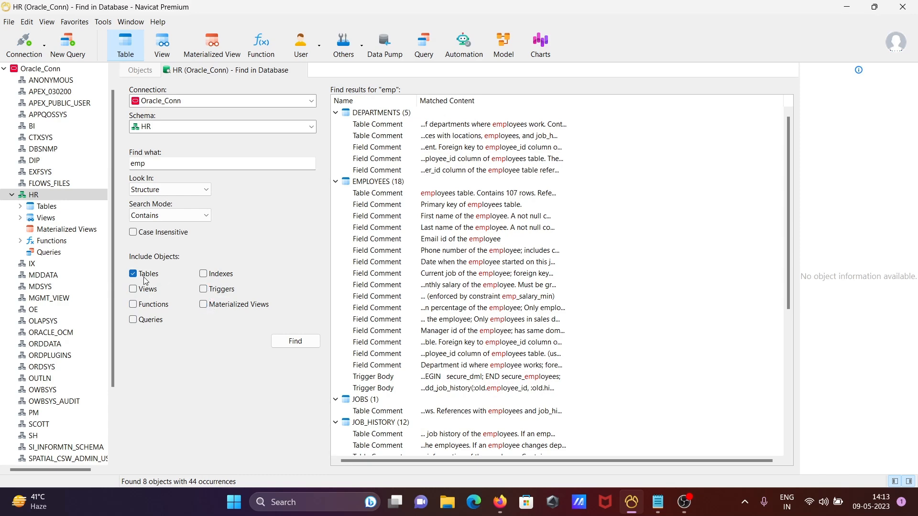
{"action": "left_click", "coordinate": [295, 341]}
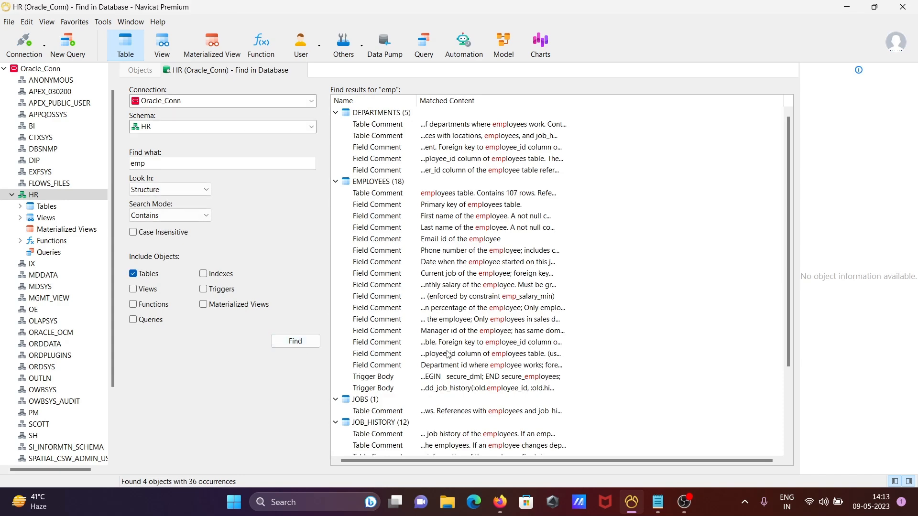
{"action": "scroll", "scroll_direction": "down", "scroll_amount": 3}
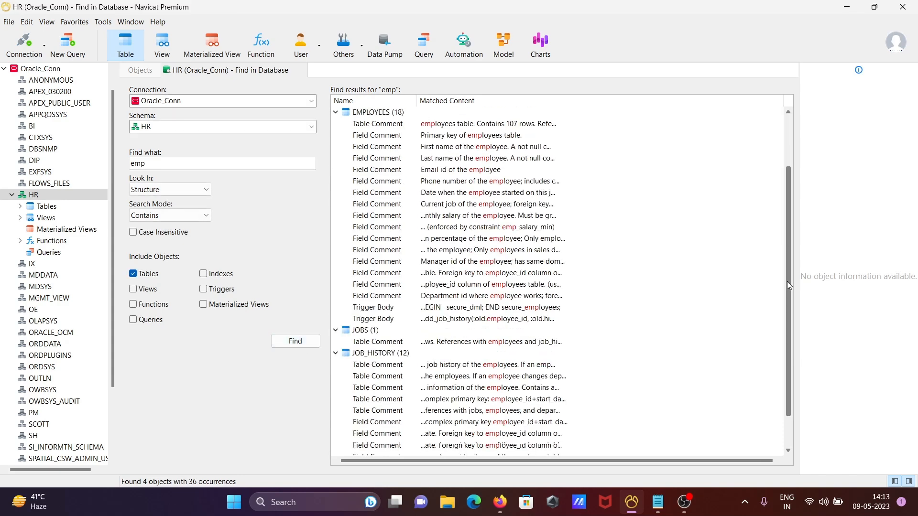
{"action": "scroll", "scroll_direction": "up", "scroll_amount": 3}
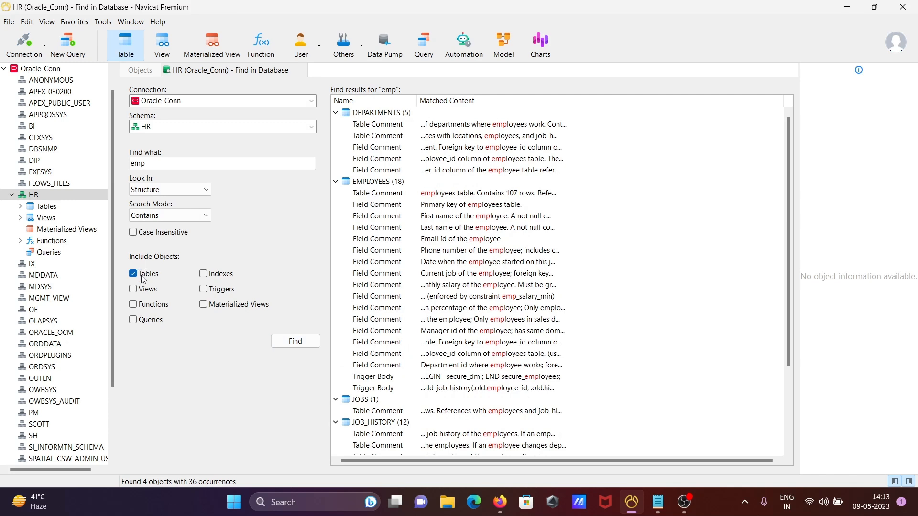
Set the search mode to Whole Word
{"action": "left_click", "coordinate": [169, 215]}
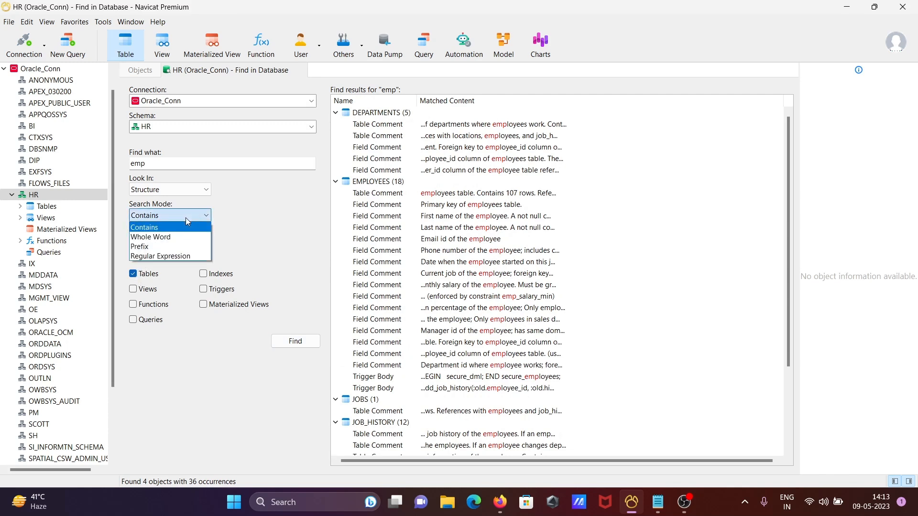
{"action": "left_click", "coordinate": [150, 236]}
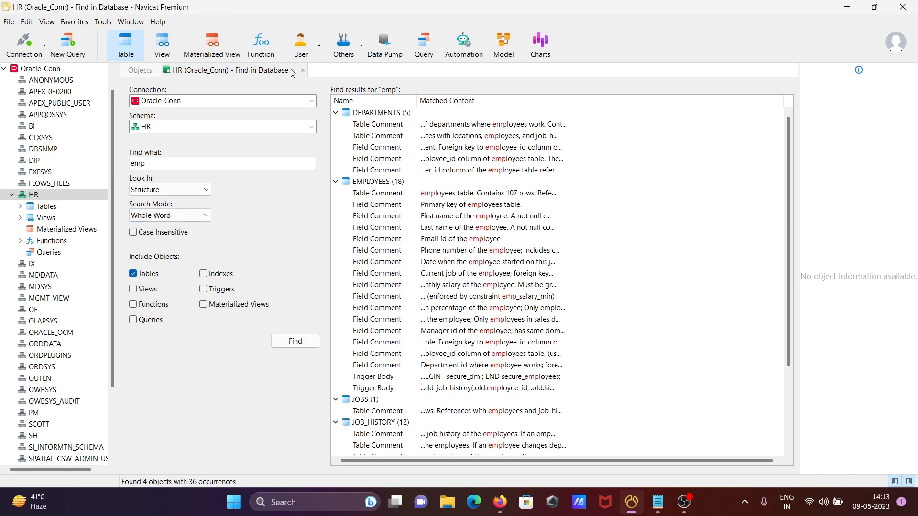
Run the whole-word 'emp' search, then change the term to 'employees' and search again
{"action": "left_click", "coordinate": [295, 341]}
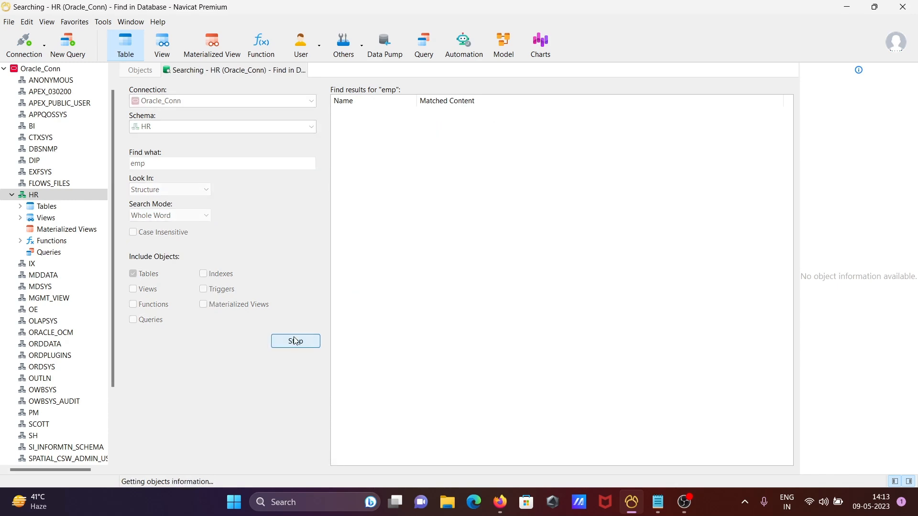
{"action": "left_click", "coordinate": [295, 342]}
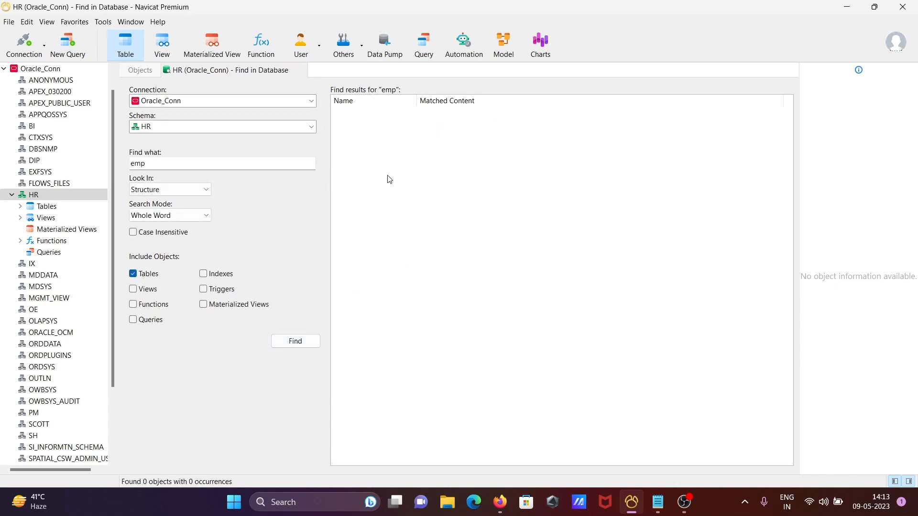
{"action": "mouse_move", "coordinate": [347, 153]}
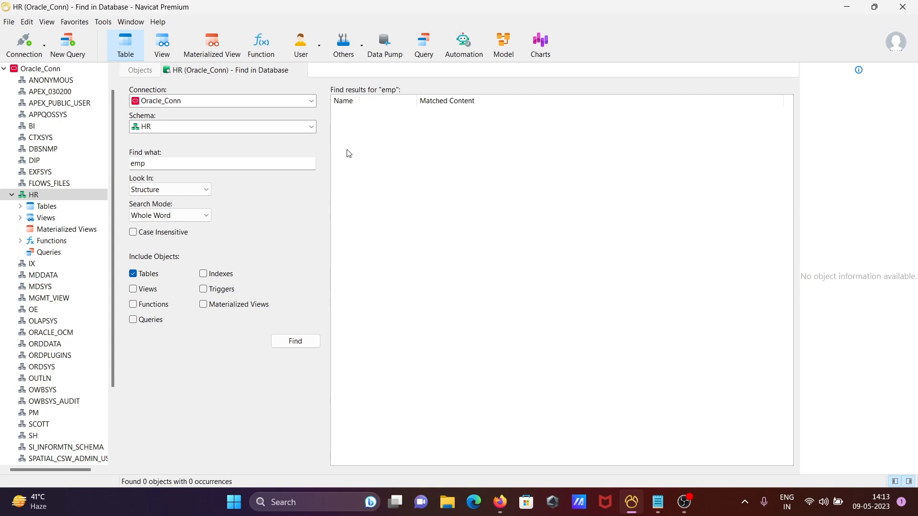
{"action": "mouse_move", "coordinate": [161, 228]}
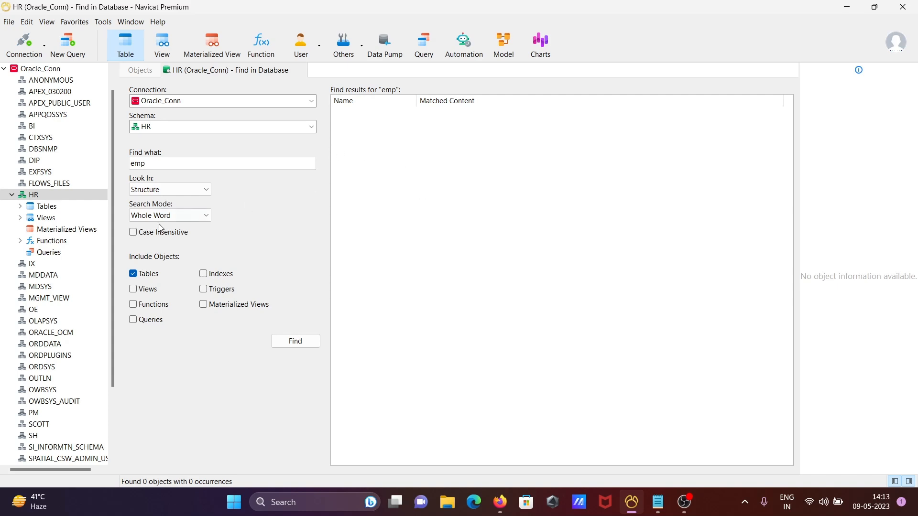
{"action": "left_click", "coordinate": [223, 163]}
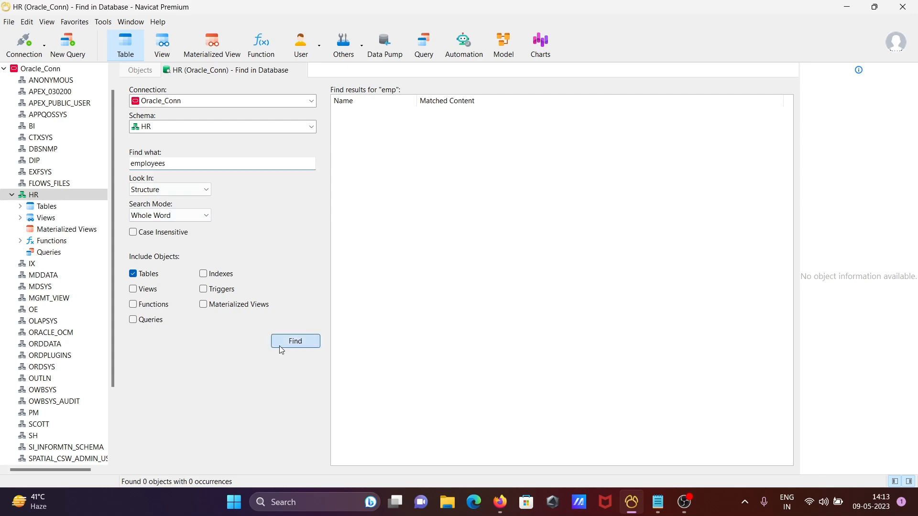
{"action": "left_click", "coordinate": [295, 341]}
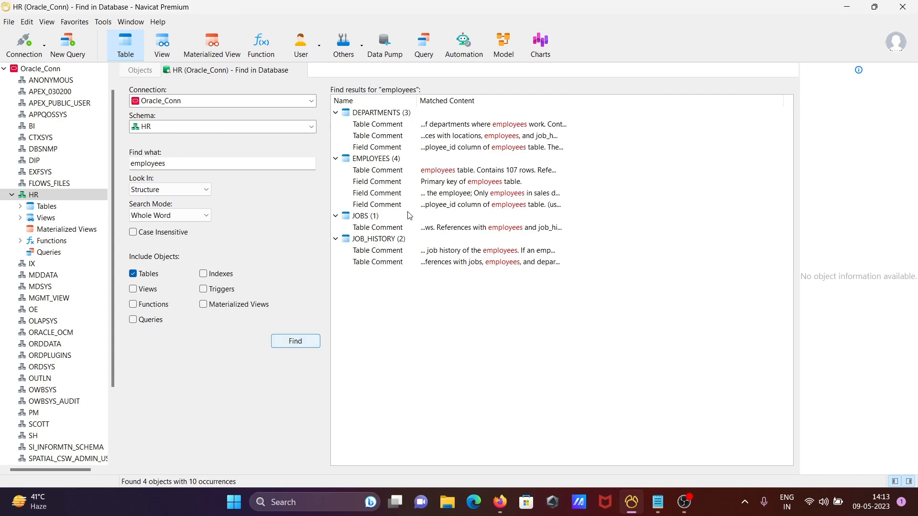
{"action": "mouse_move", "coordinate": [176, 170]}
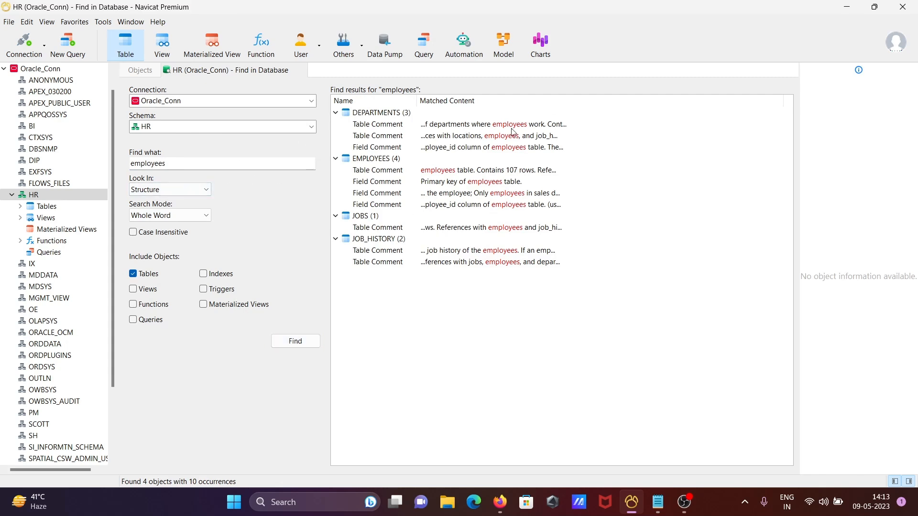
{"action": "mouse_move", "coordinate": [508, 144]}
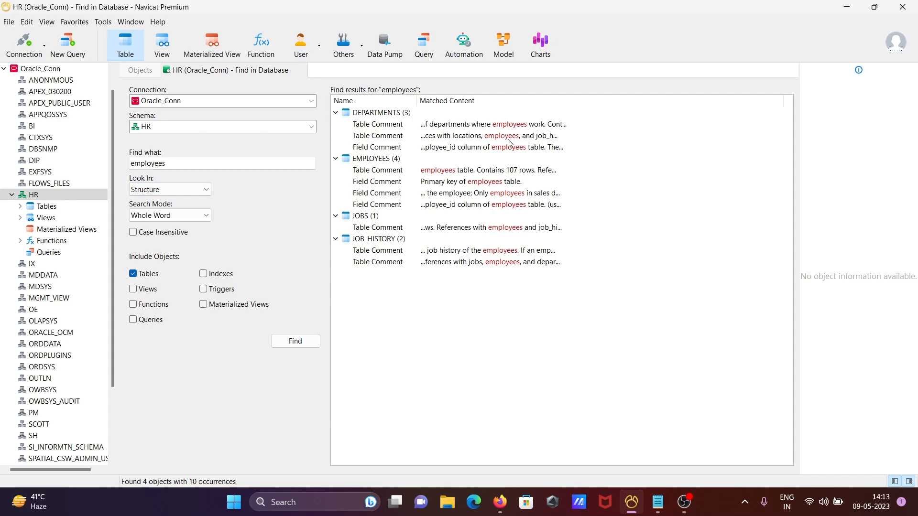
{"action": "mouse_move", "coordinate": [390, 185]}
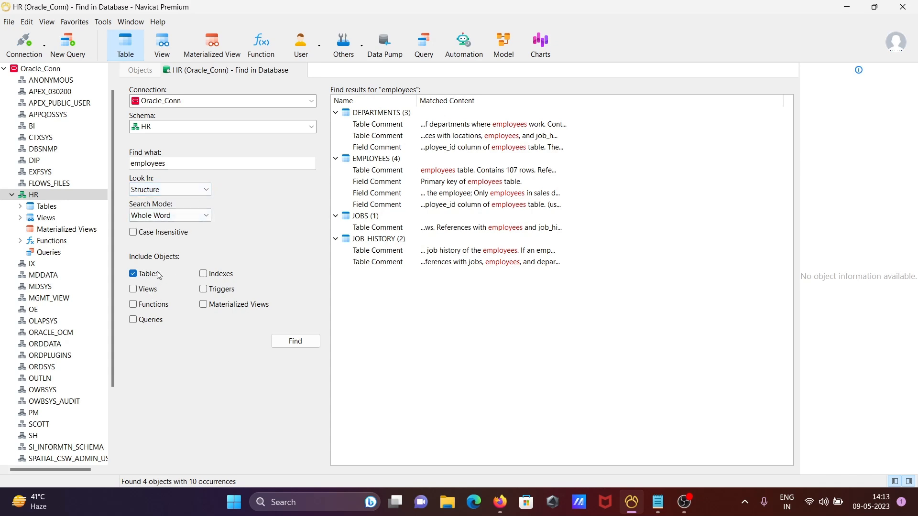
Switch matching to Prefix, then Regular Expression, and rerun the 'employees' search
{"action": "left_click", "coordinate": [169, 215]}
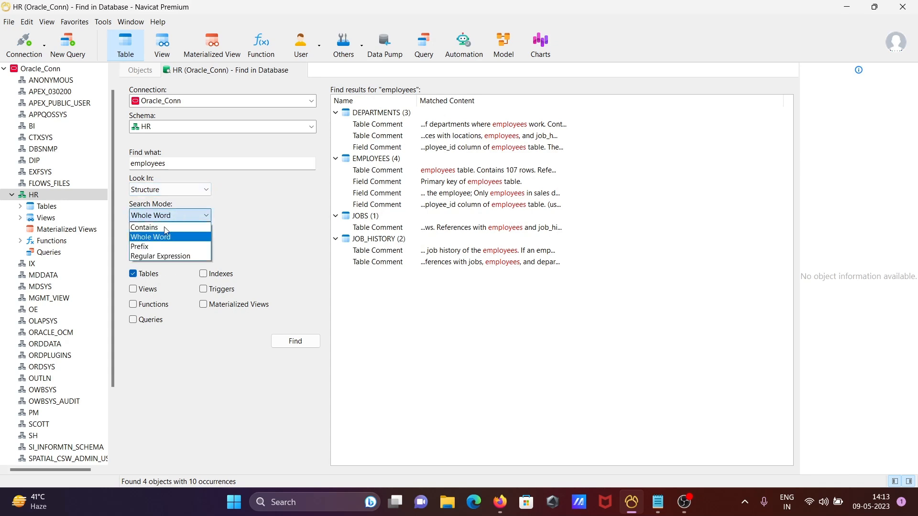
{"action": "left_click", "coordinate": [140, 245]}
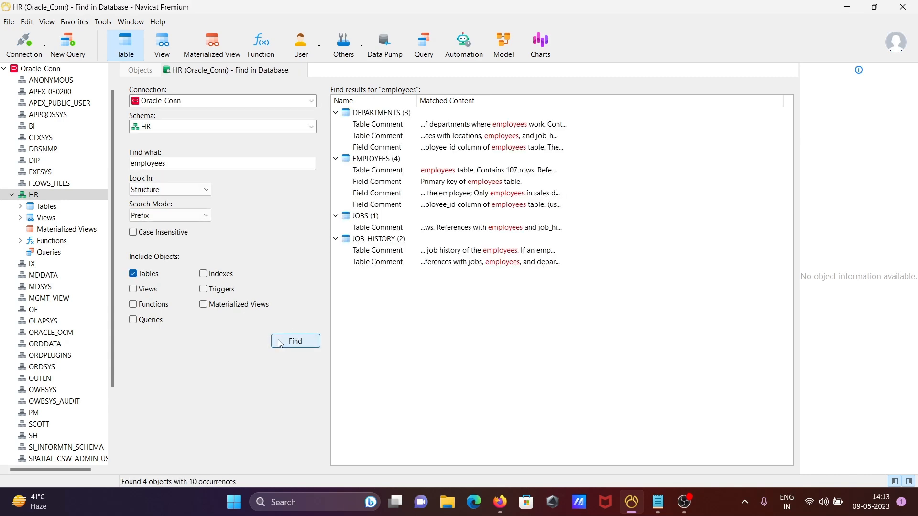
{"action": "mouse_move", "coordinate": [189, 210]}
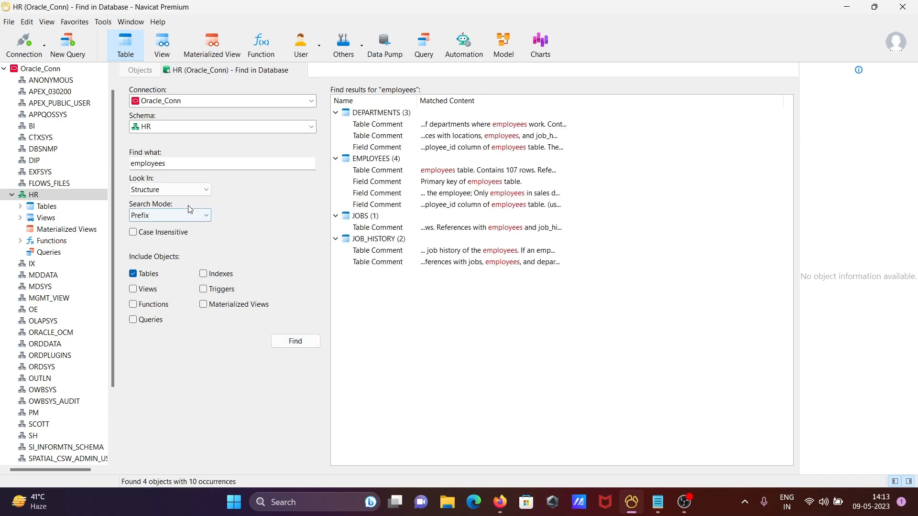
{"action": "left_click", "coordinate": [170, 215]}
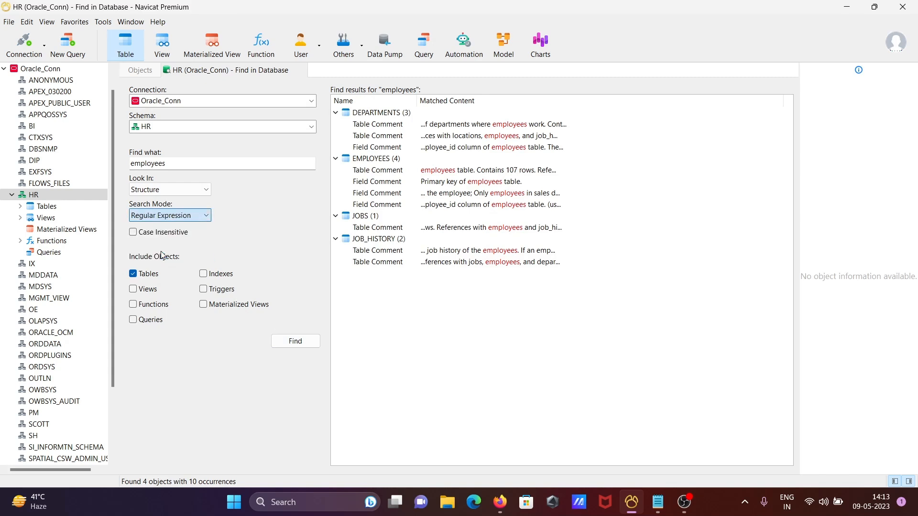
{"action": "left_click", "coordinate": [295, 341]}
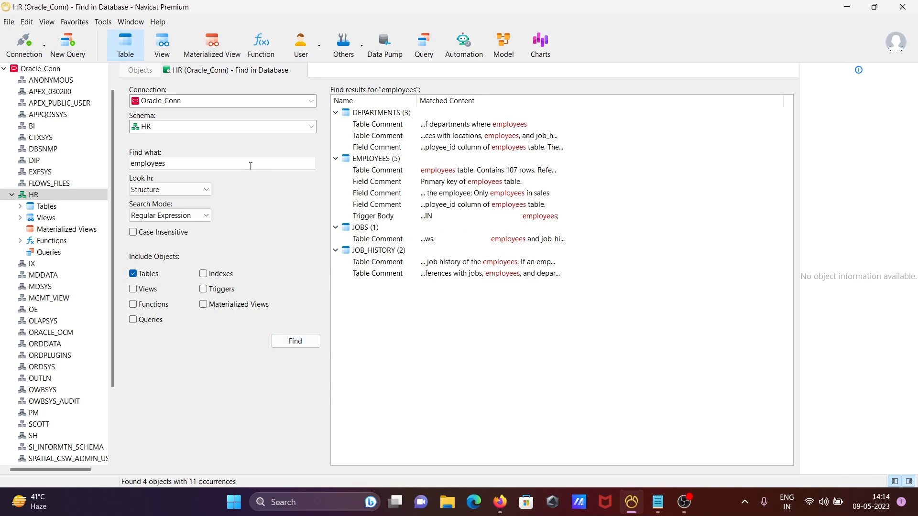
Search HR table data for 'employees', then shorten to 'emp' and find the CITY_TABLE record
{"action": "left_click", "coordinate": [170, 190]}
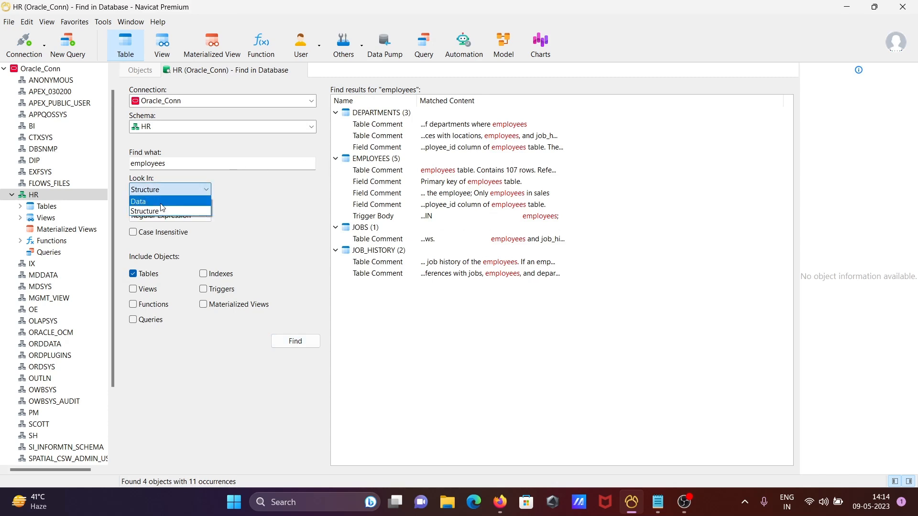
{"action": "left_click", "coordinate": [137, 202]}
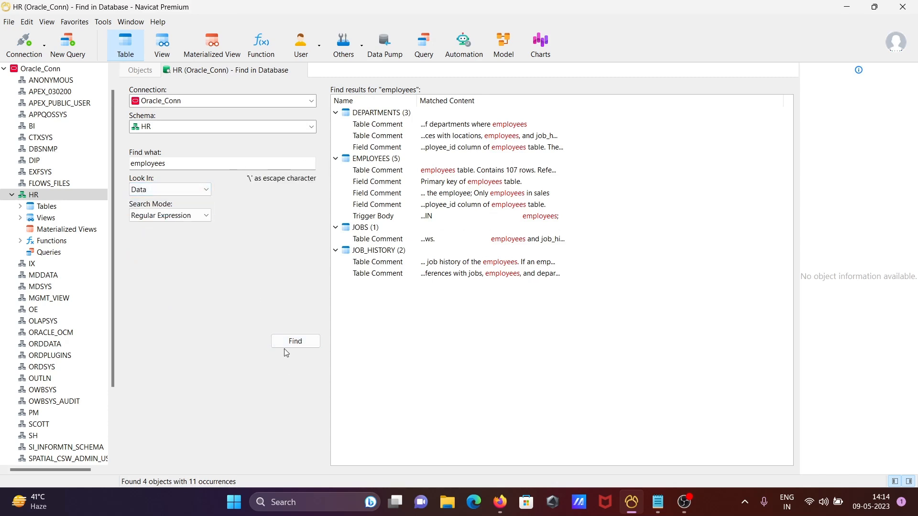
{"action": "left_click", "coordinate": [295, 341]}
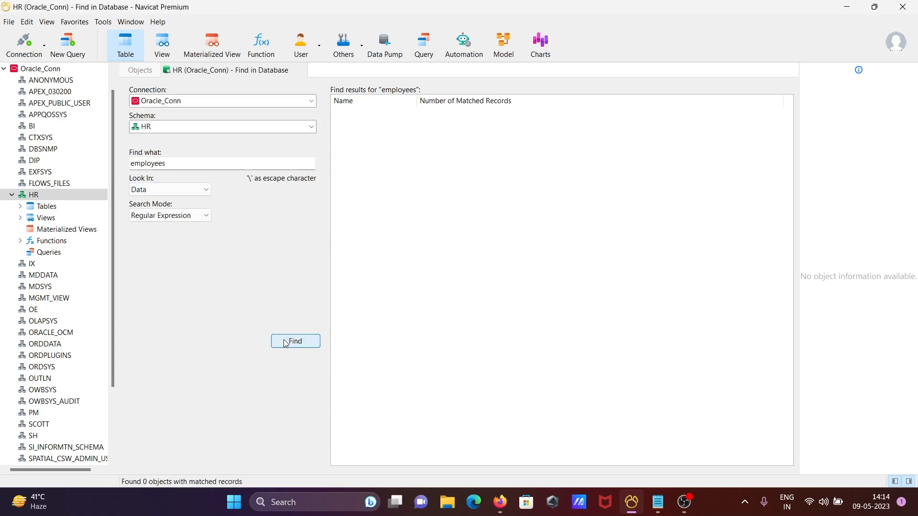
{"action": "mouse_move", "coordinate": [366, 335]}
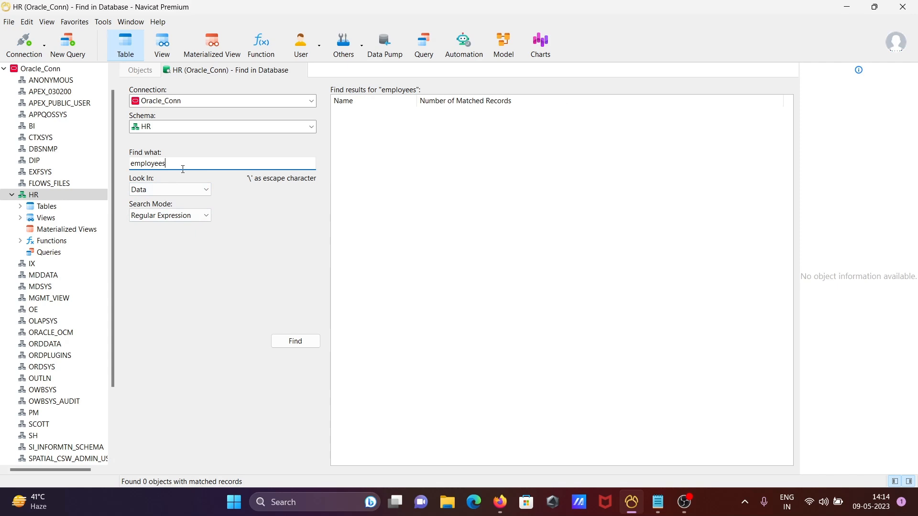
{"action": "key", "text": "BackSpace"}
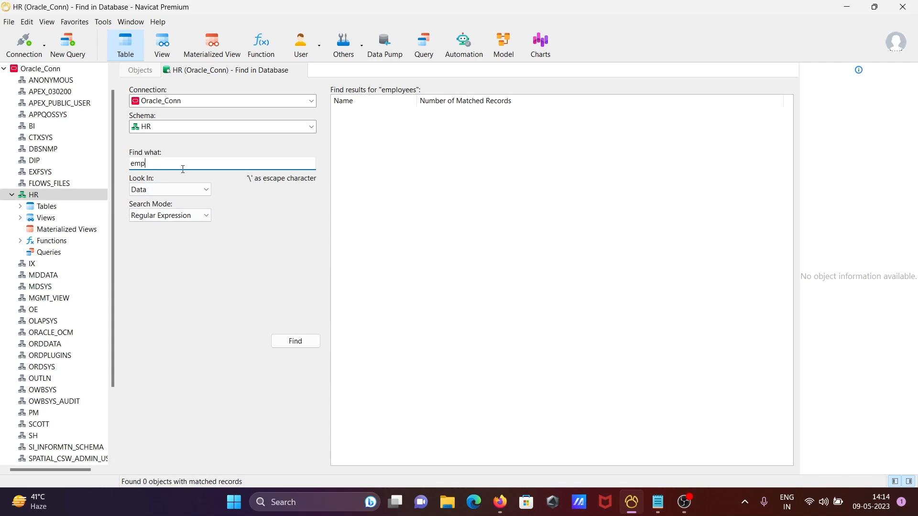
{"action": "left_click", "coordinate": [295, 342]}
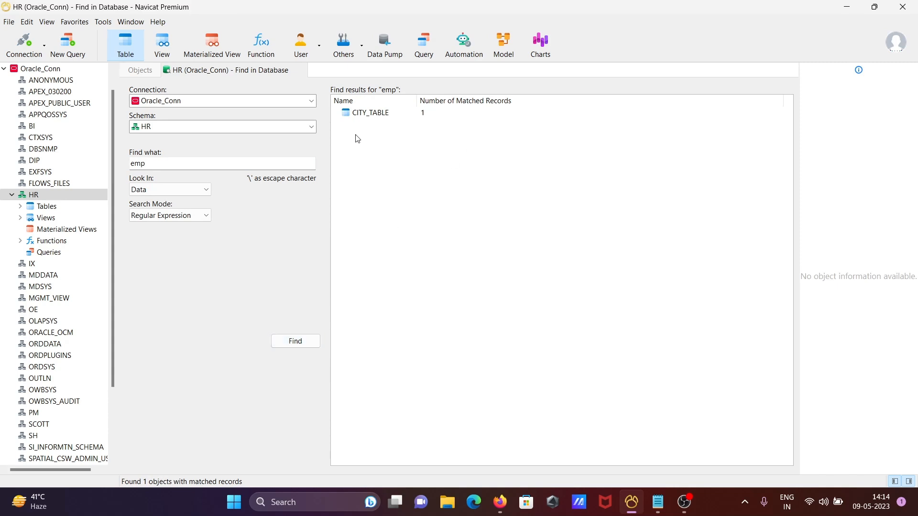
{"action": "mouse_move", "coordinate": [377, 131]}
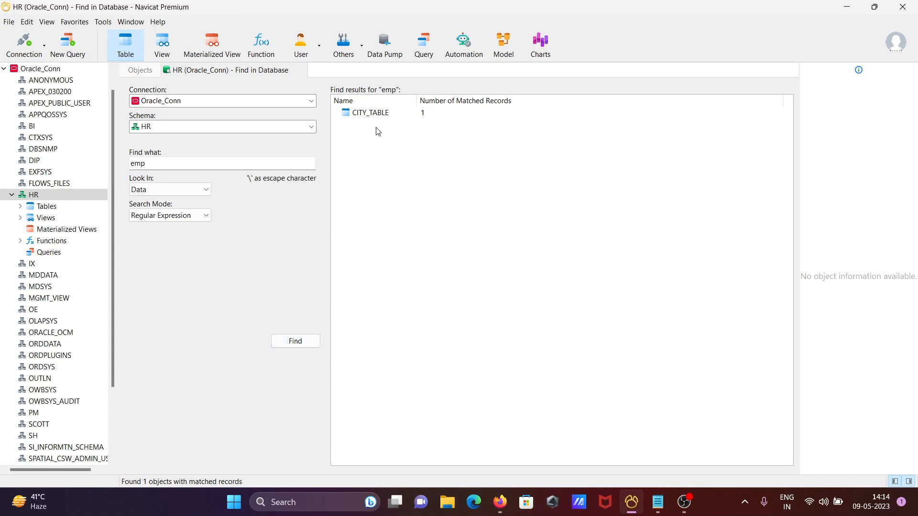
{"action": "mouse_move", "coordinate": [148, 267]}
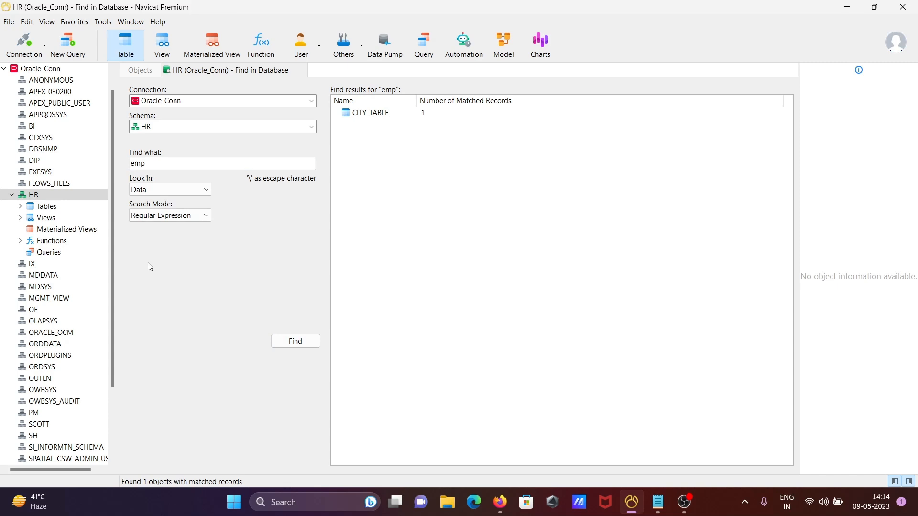
{"action": "mouse_move", "coordinate": [35, 203]}
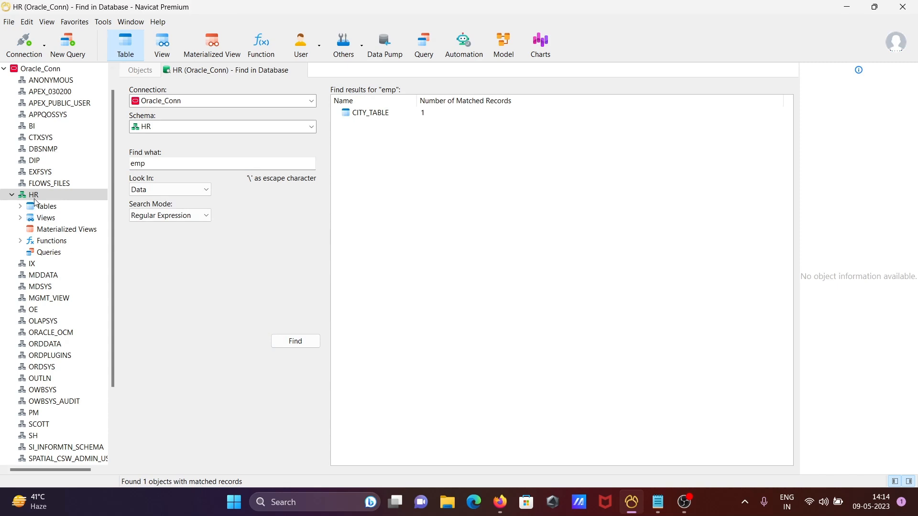
Show the HR schema's context menu beside the CITY_TABLE result
{"action": "right_click", "coordinate": [33, 194]}
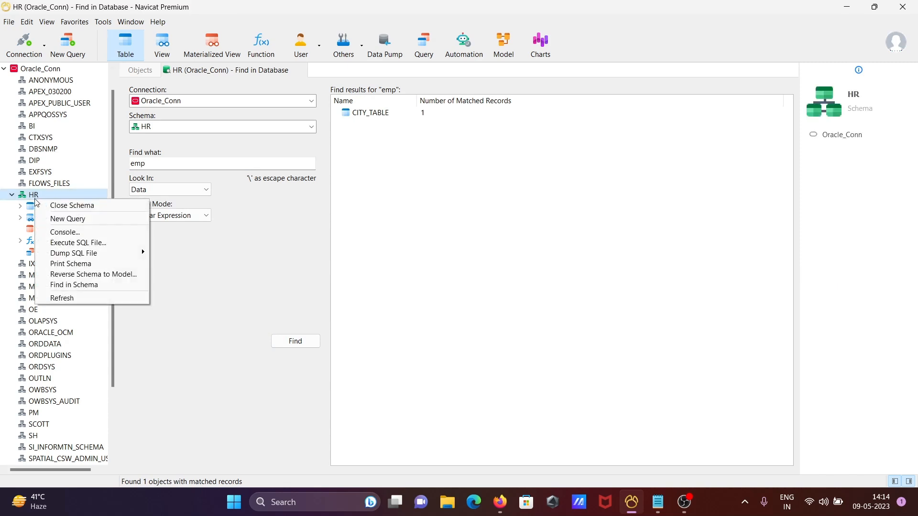
{"action": "mouse_move", "coordinate": [72, 206]}
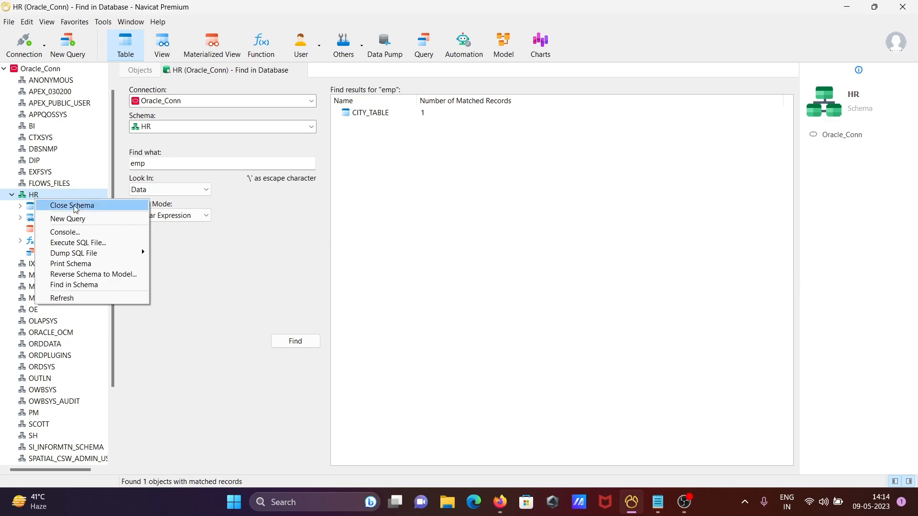